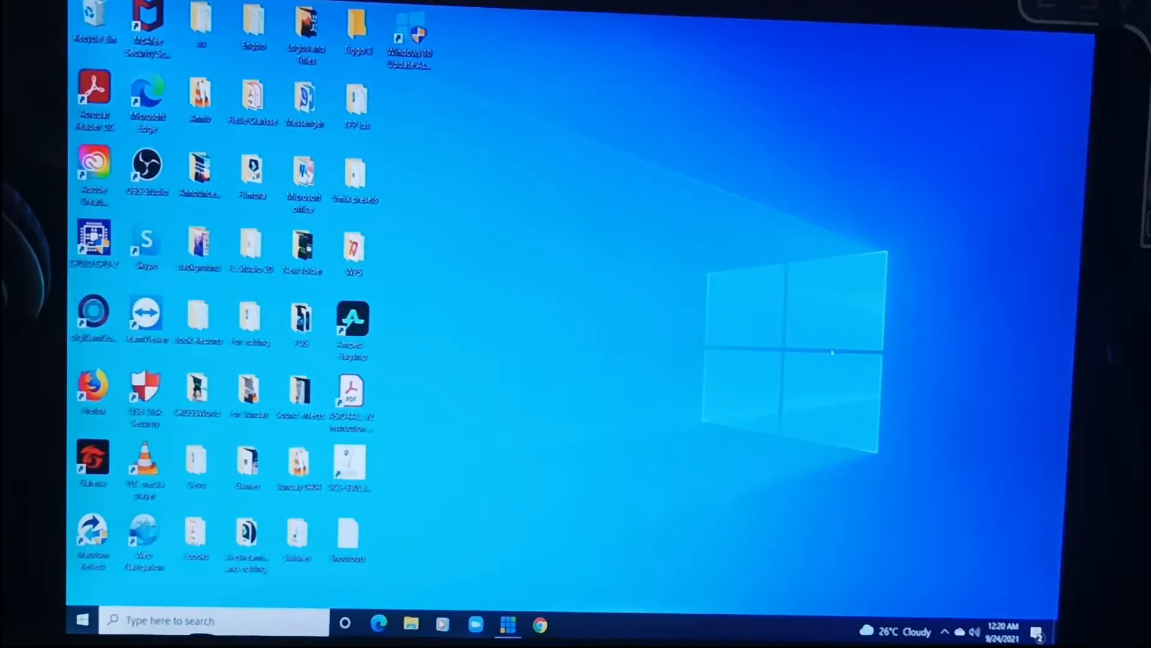
Launch Task Manager from the taskbar's right-click menu to list running processes.
right_click(830, 353)
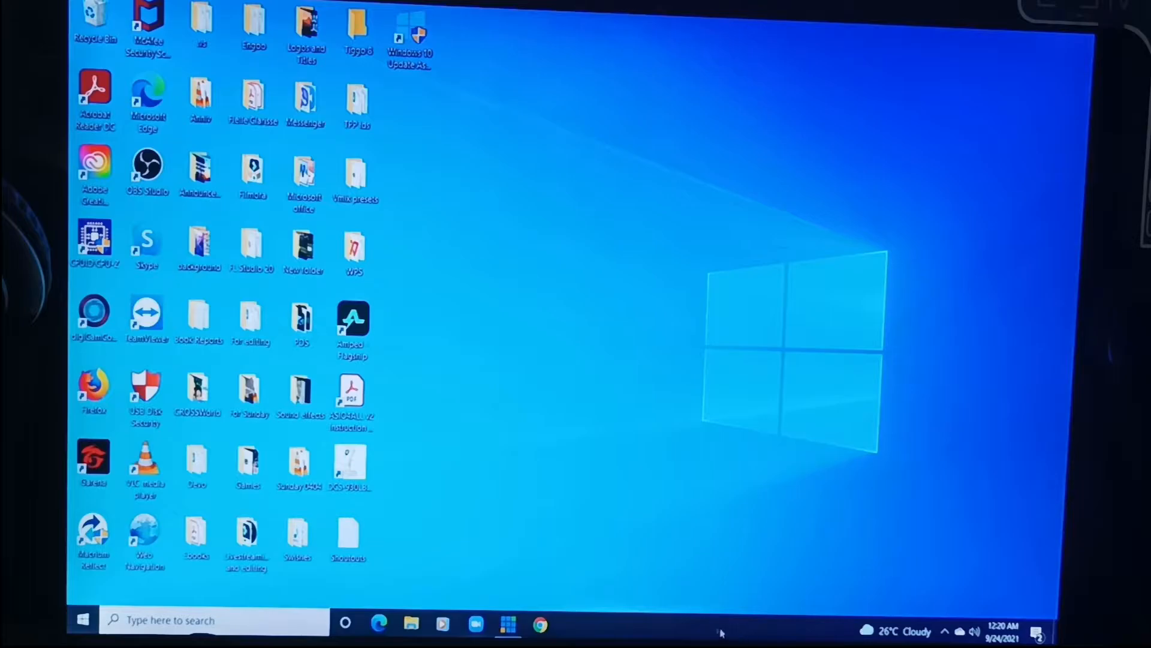
right_click(719, 632)
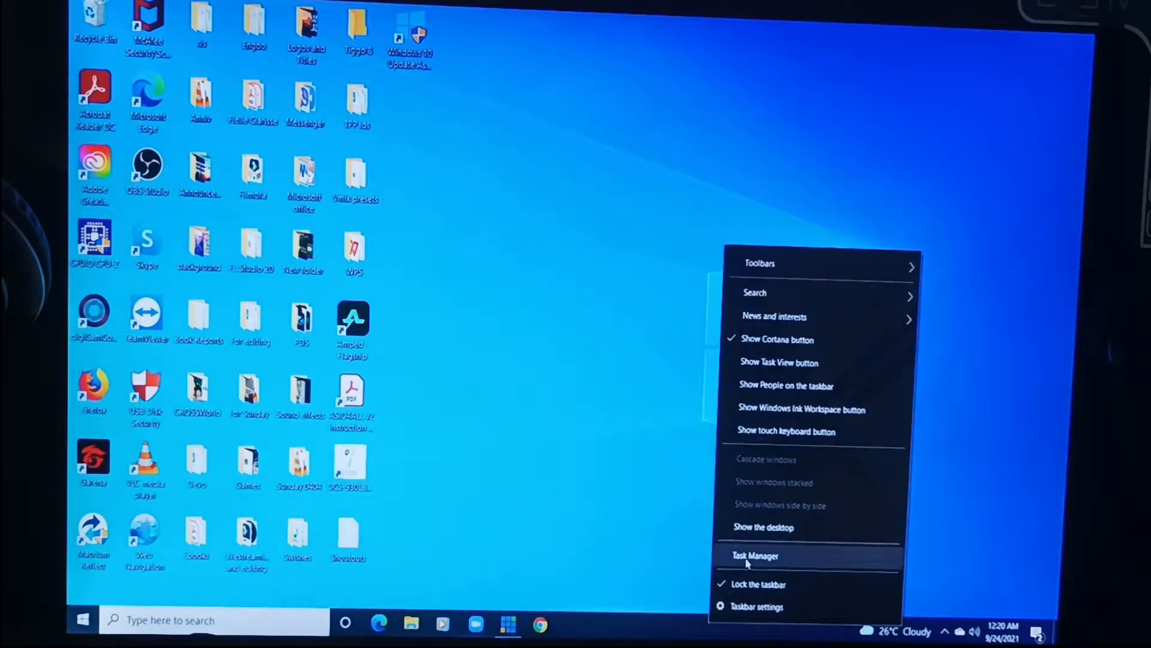
left_click(757, 556)
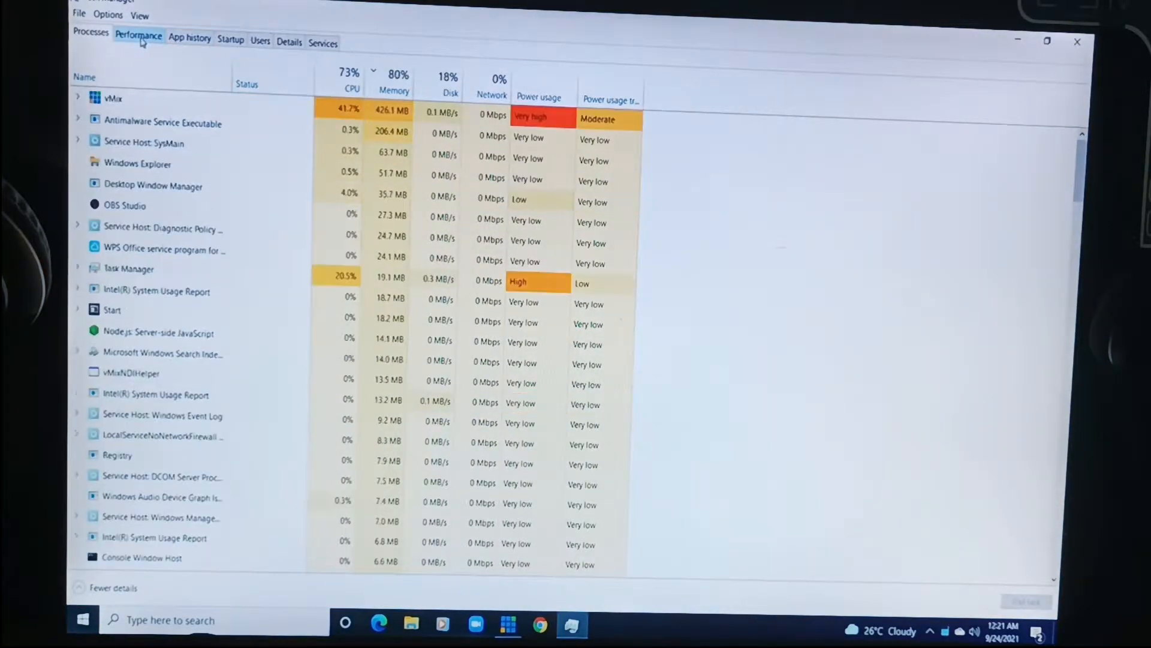
Check the Memory graph (3.1 of 3.9 GB, 4.0 GB DDR3, 2 of 2 slots), return to Processes and close Task Manager.
left_click(138, 35)
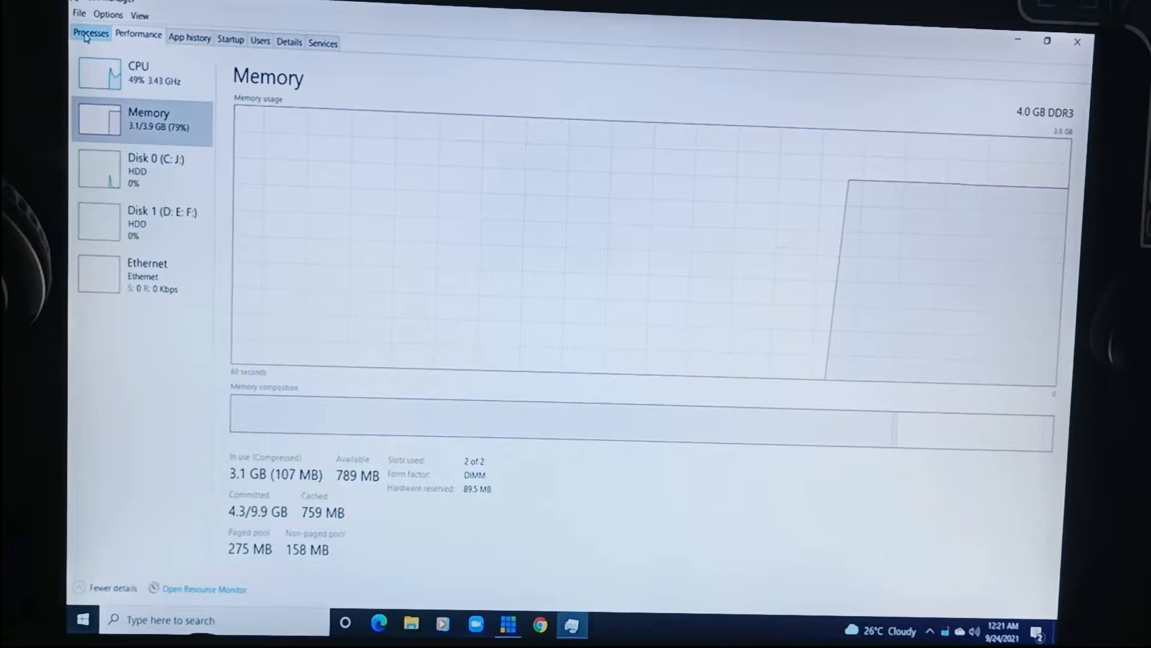
left_click(90, 33)
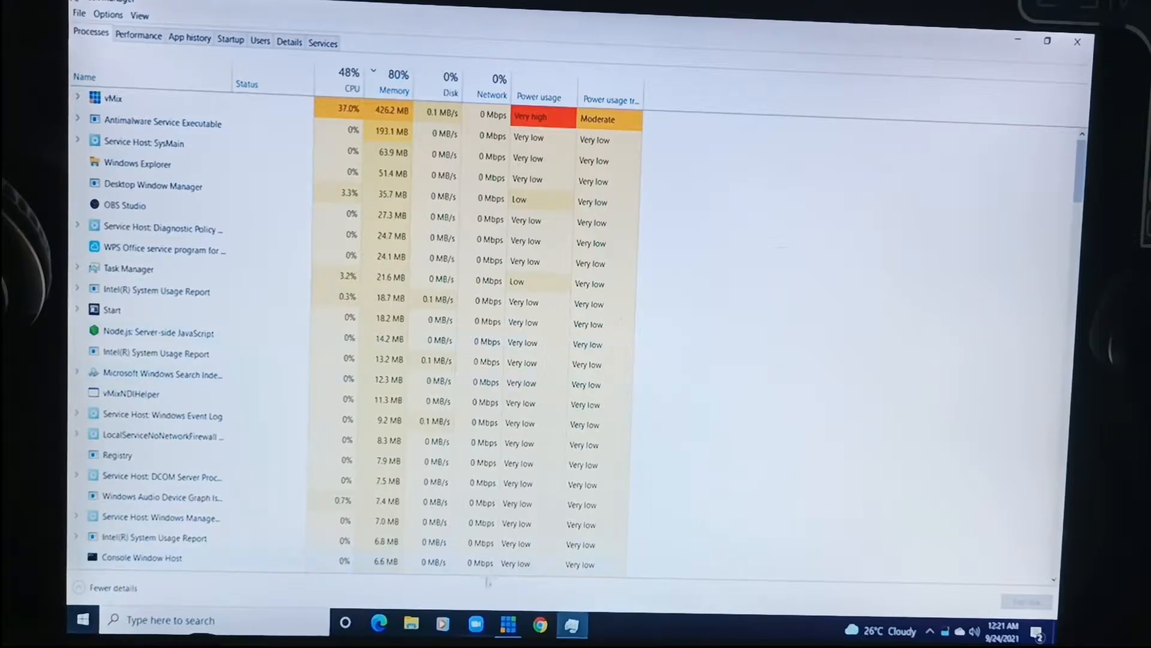
left_click(163, 228)
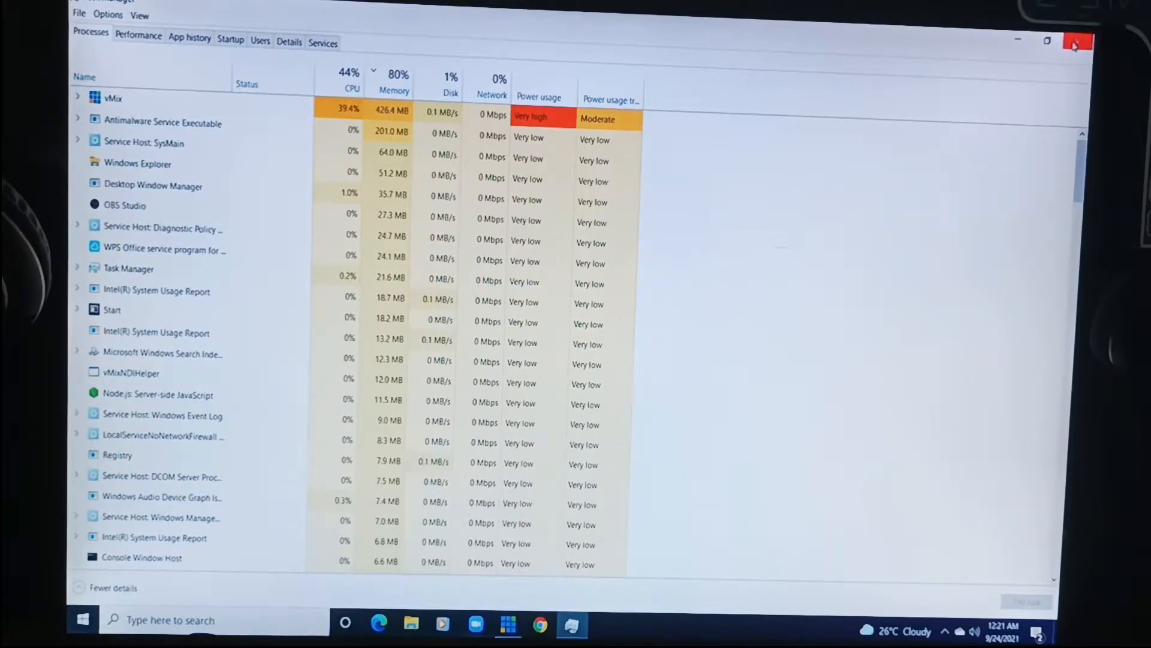
left_click(1075, 42)
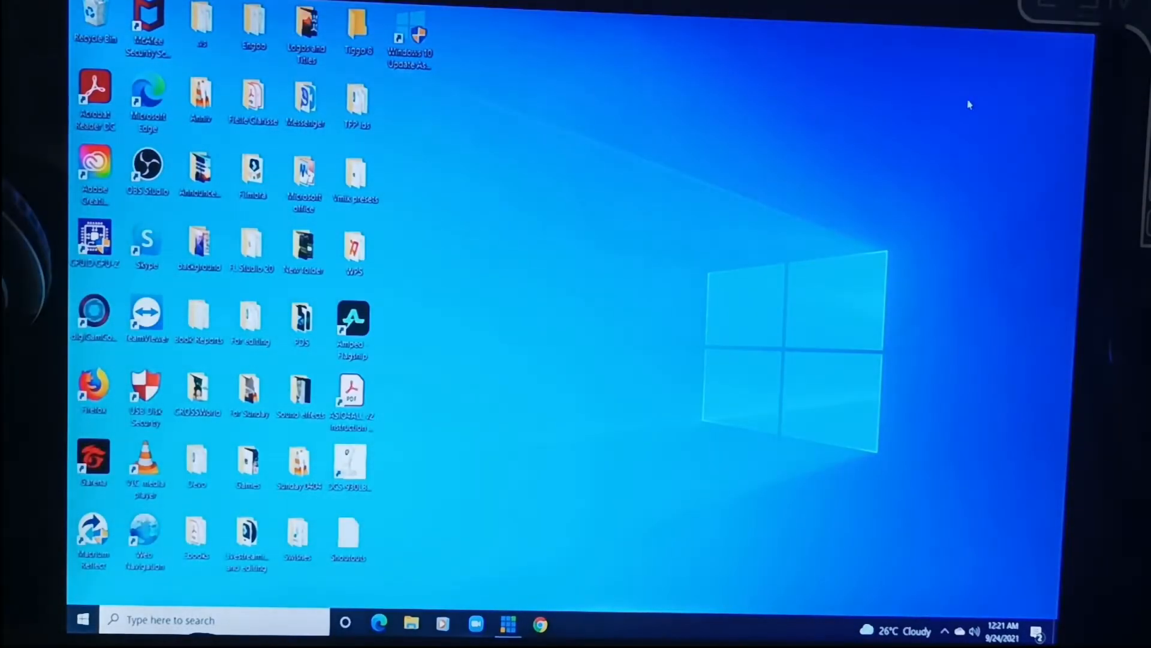
mouse_move(910, 192)
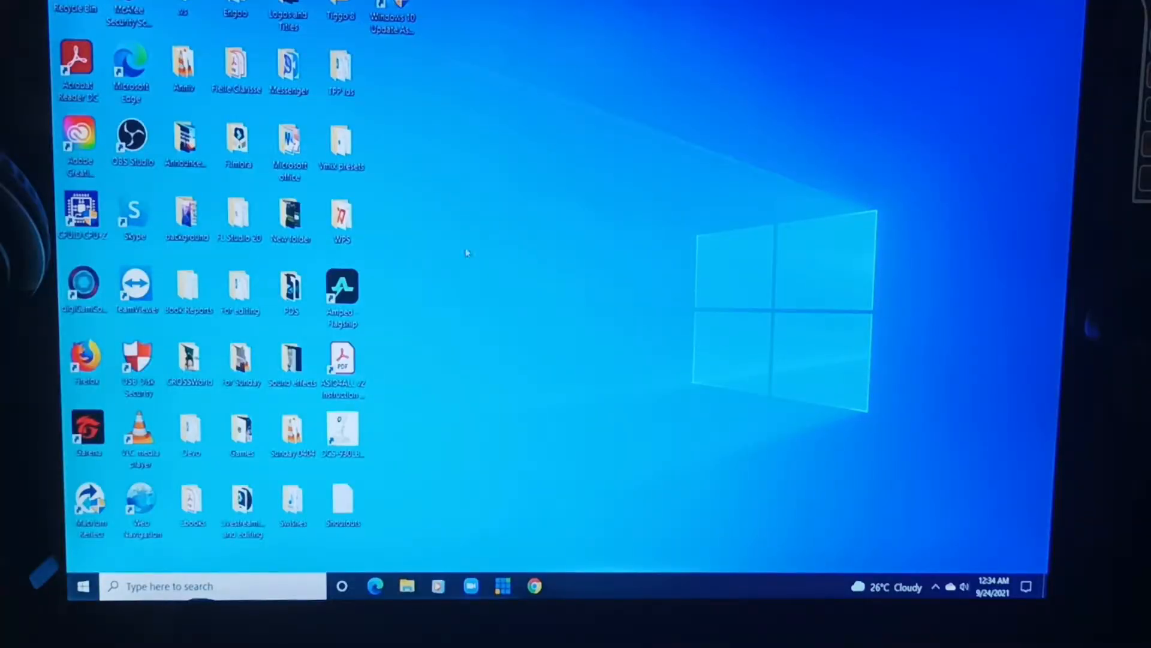
mouse_move(649, 40)
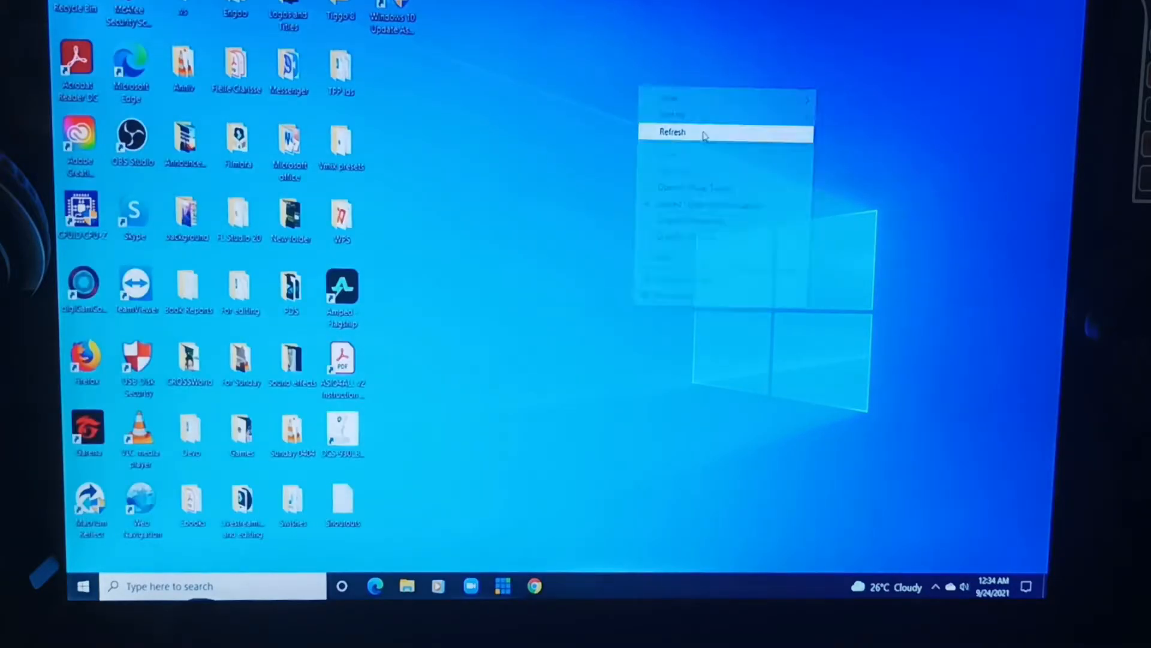
Refresh the desktop and bring up the taskbar menu that offers Task Manager.
left_click(672, 132)
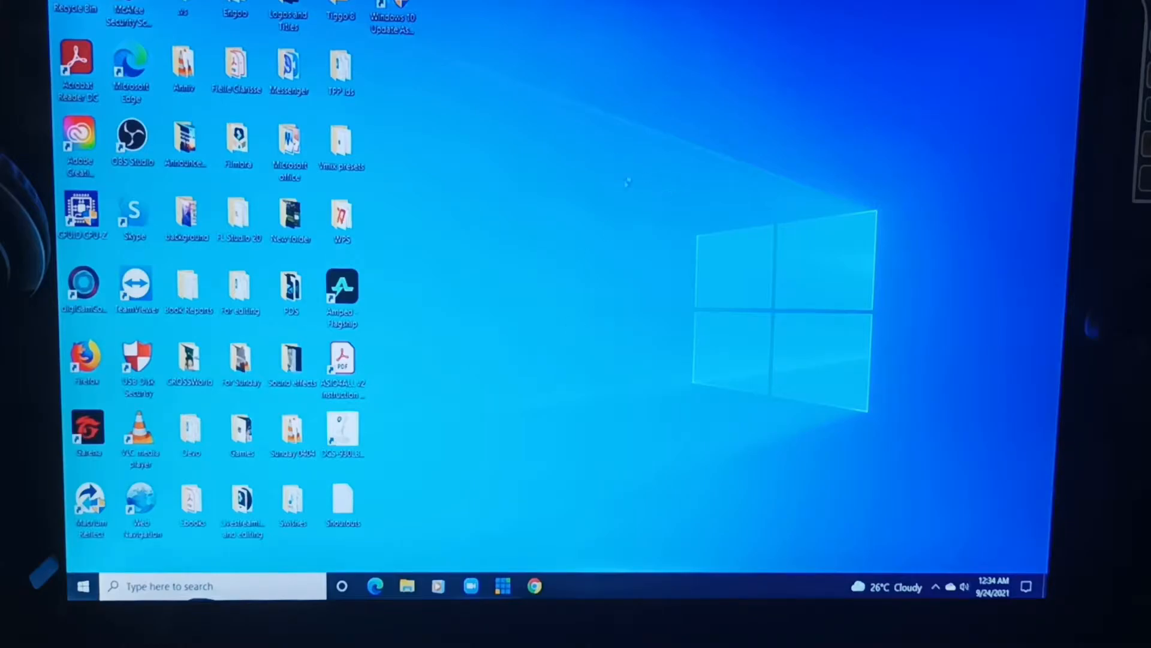
mouse_move(626, 267)
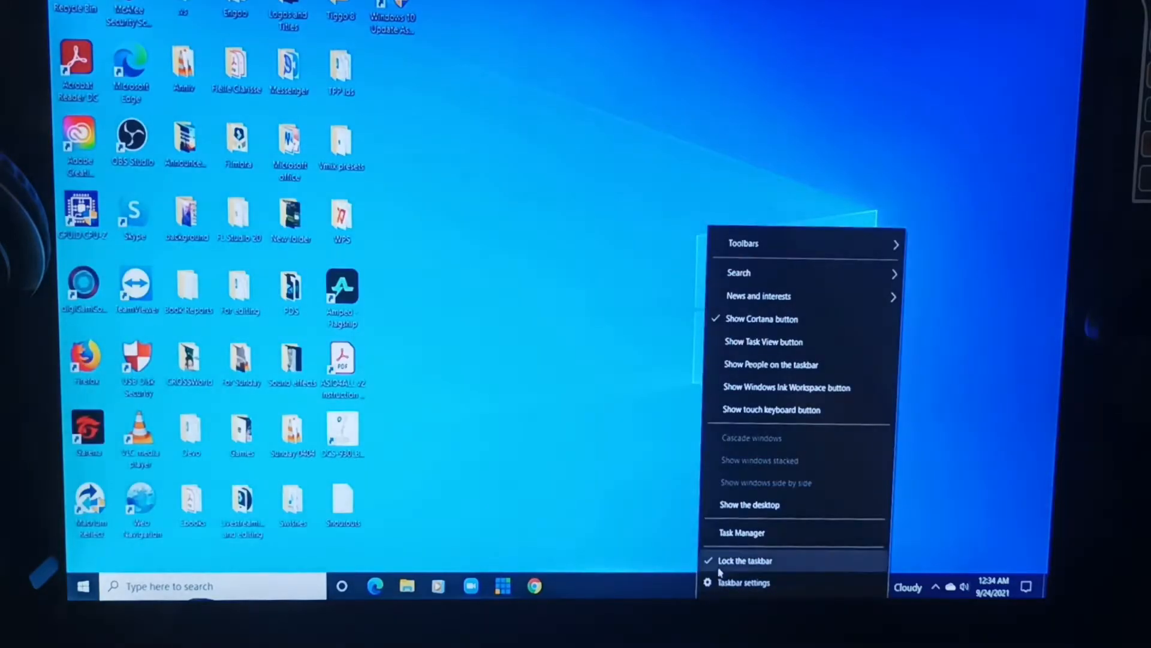
left_click(741, 533)
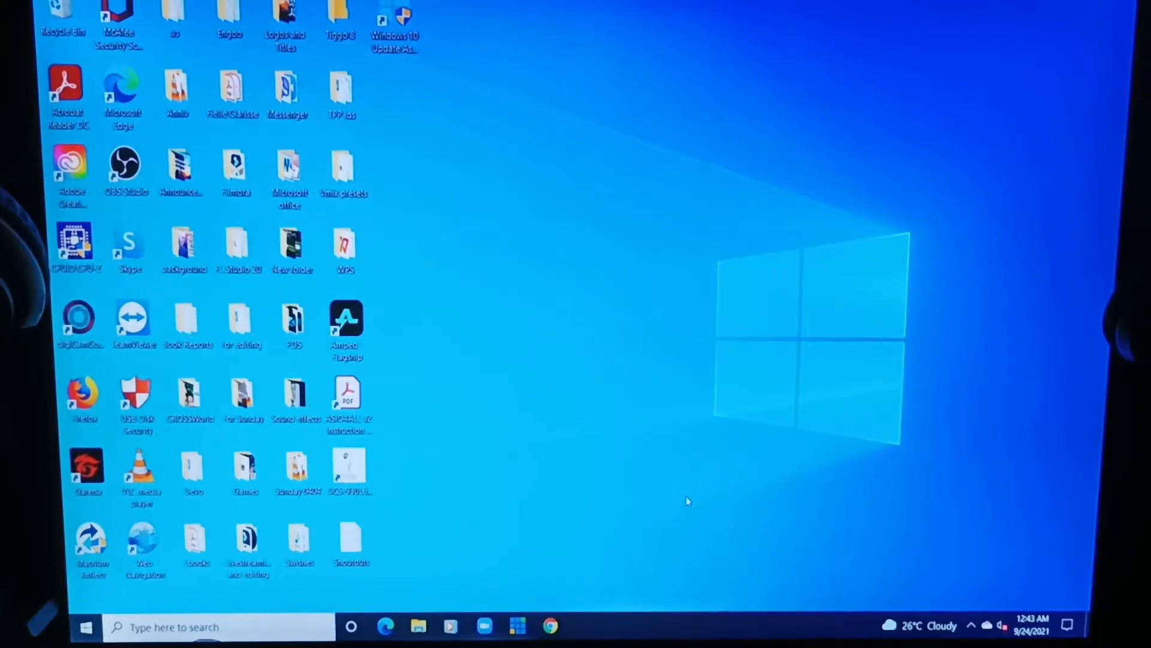
mouse_move(644, 465)
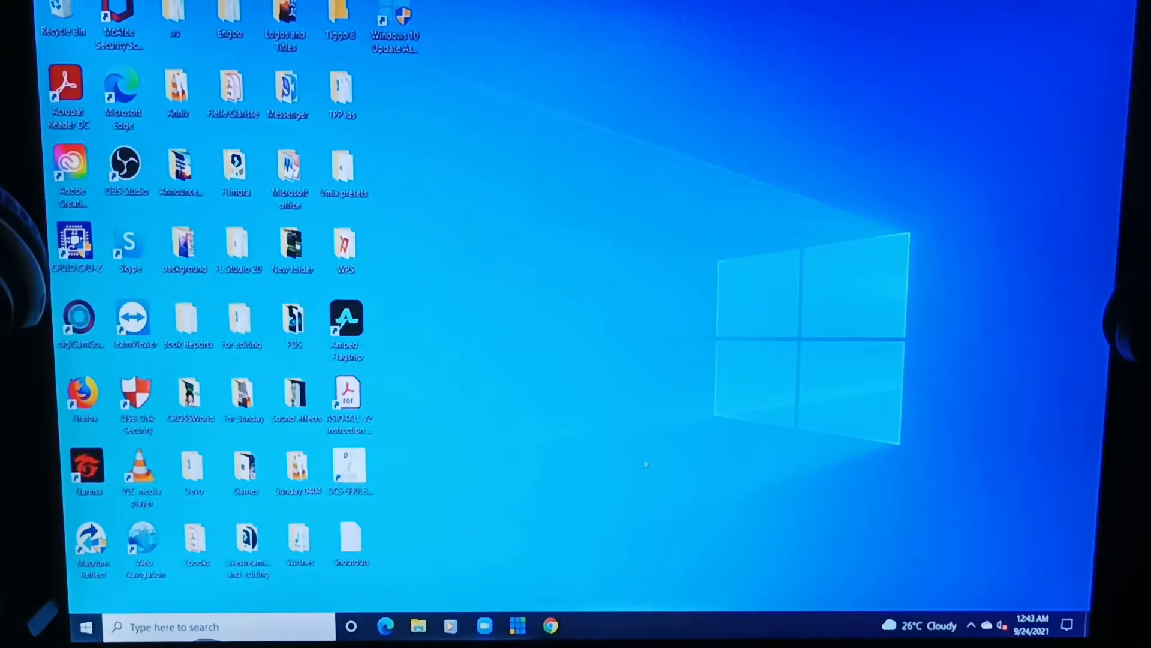
Refresh the desktop twice so its icons reappear, then bring up the taskbar's options menu.
right_click(645, 464)
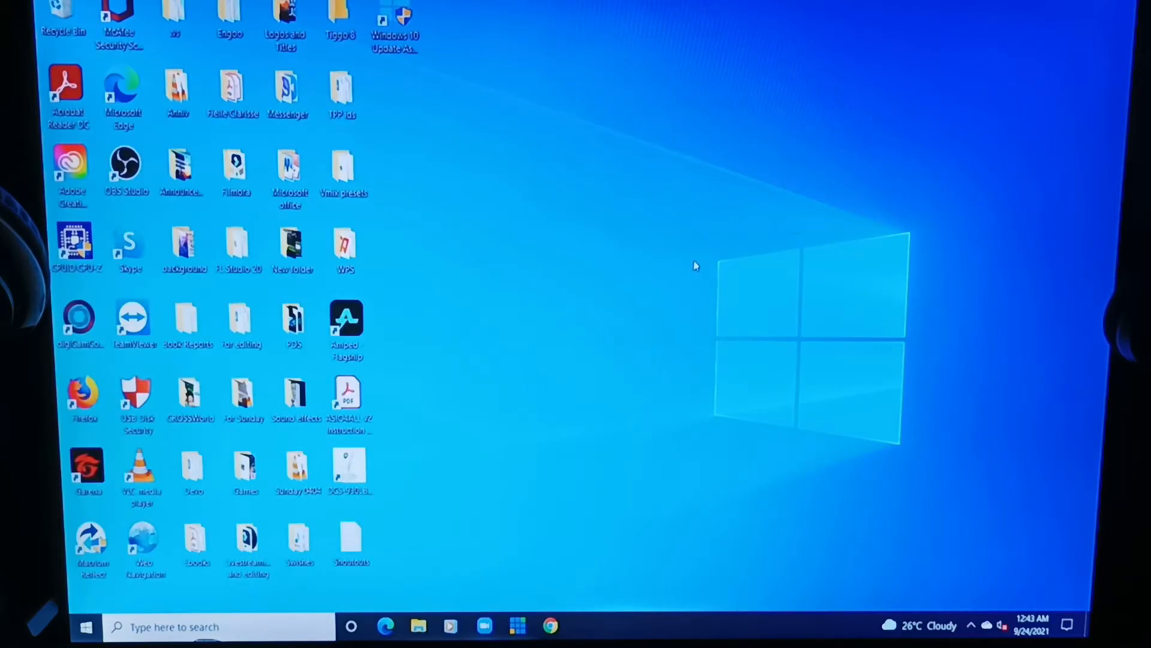
mouse_move(694, 255)
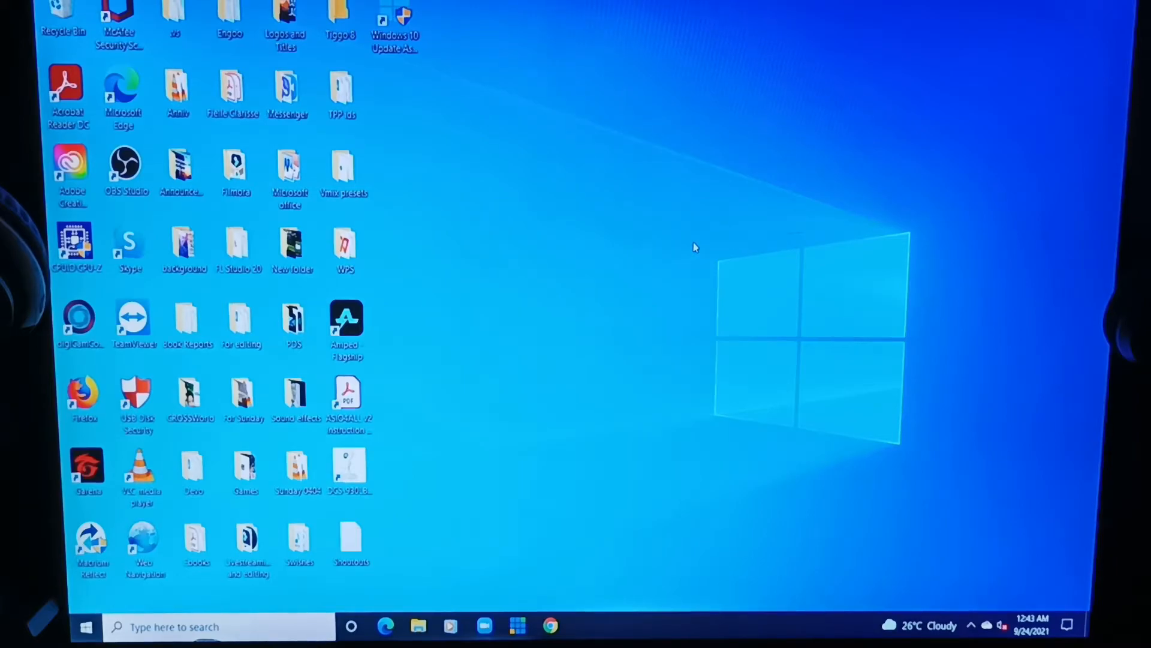
right_click(695, 247)
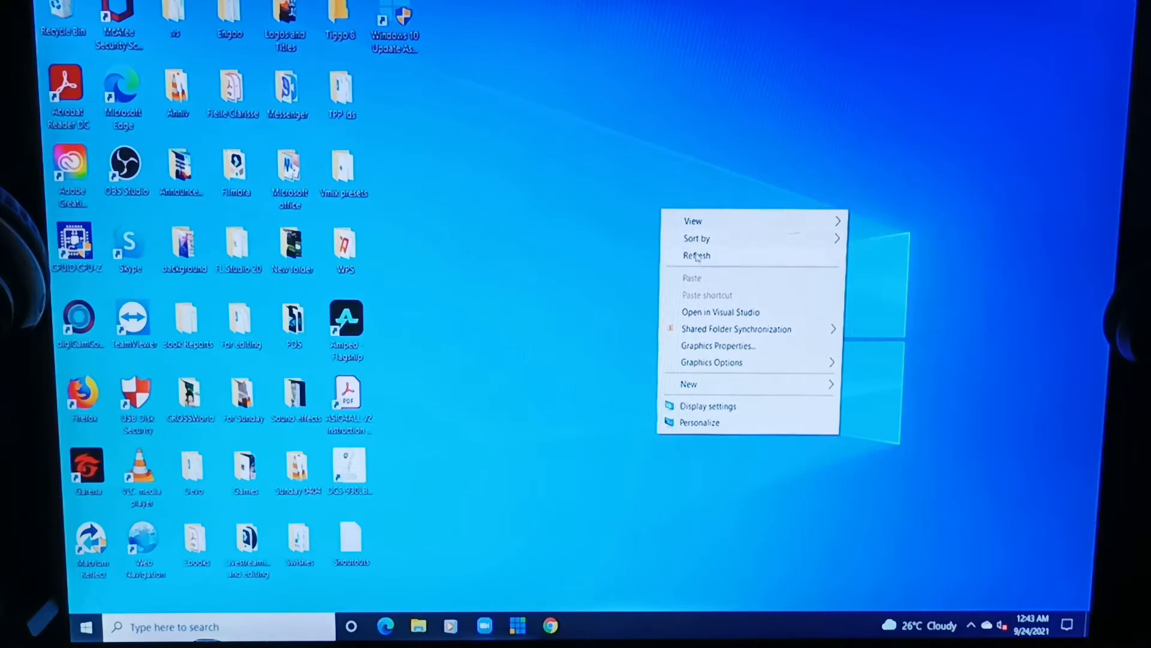
left_click(605, 104)
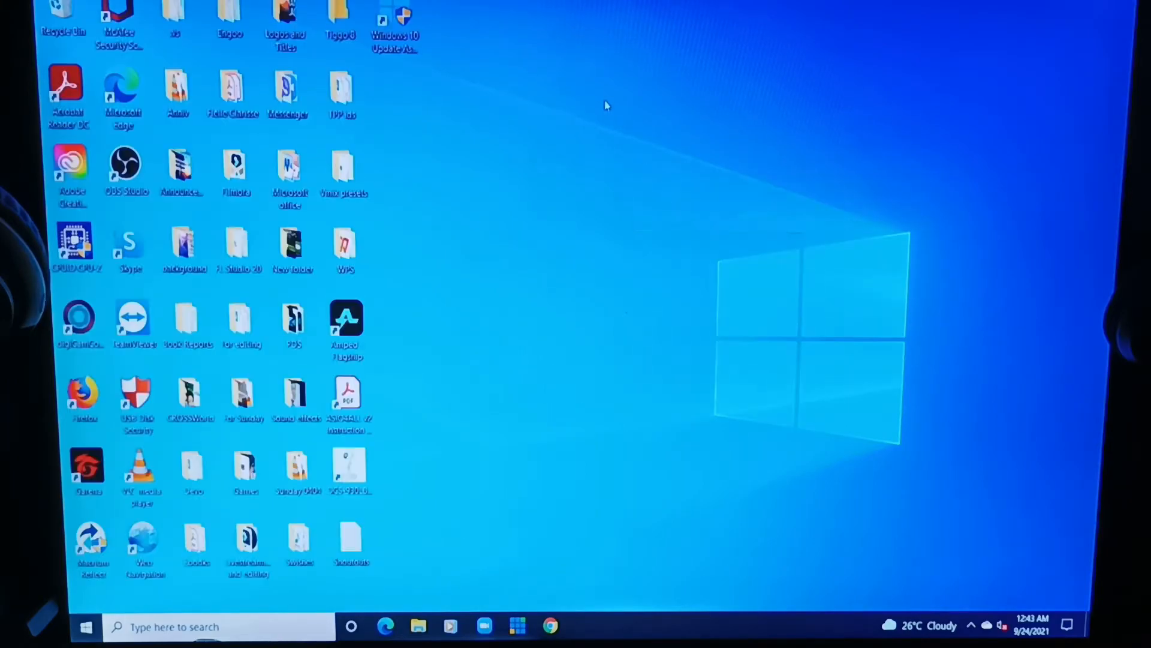
mouse_move(591, 108)
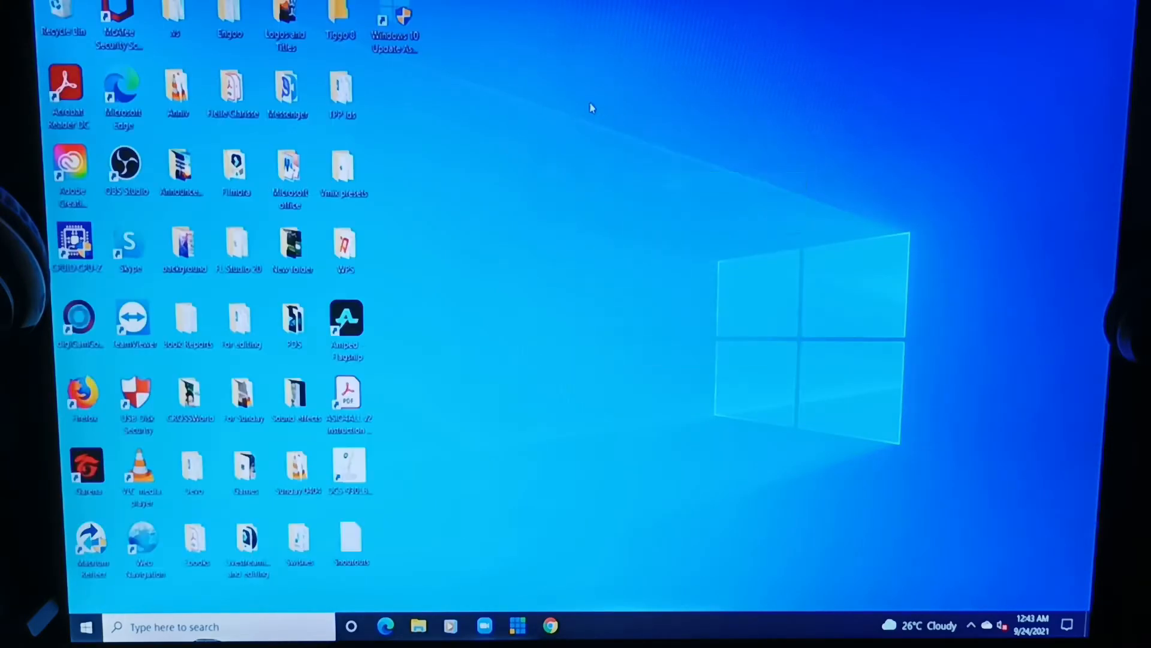
right_click(591, 111)
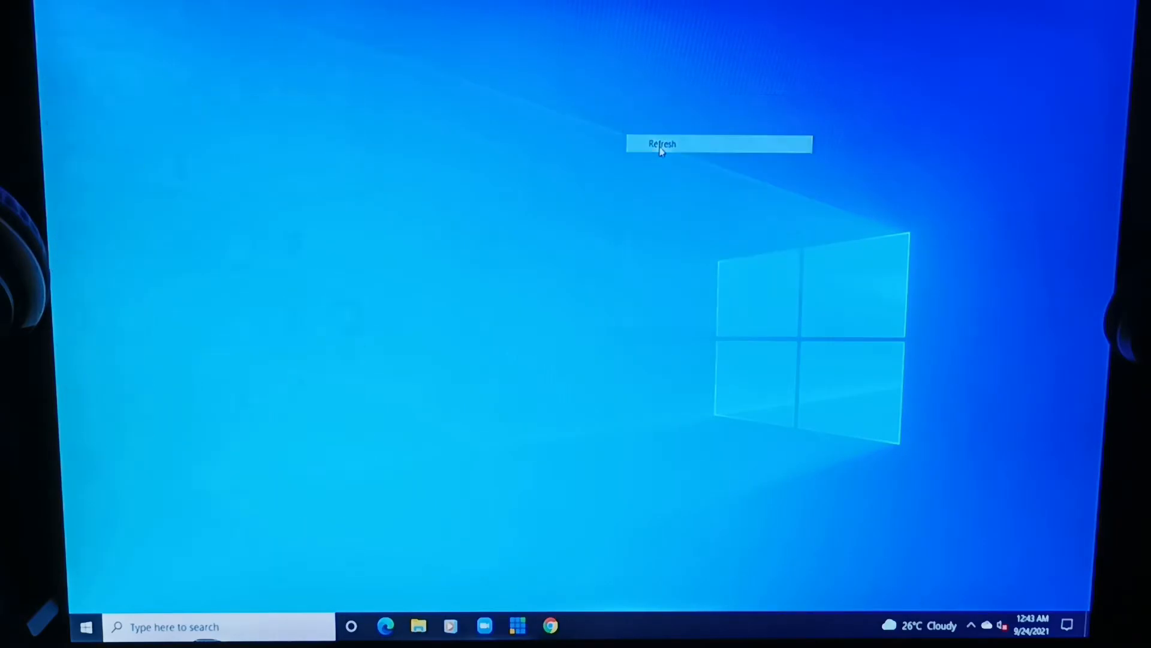
left_click(661, 142)
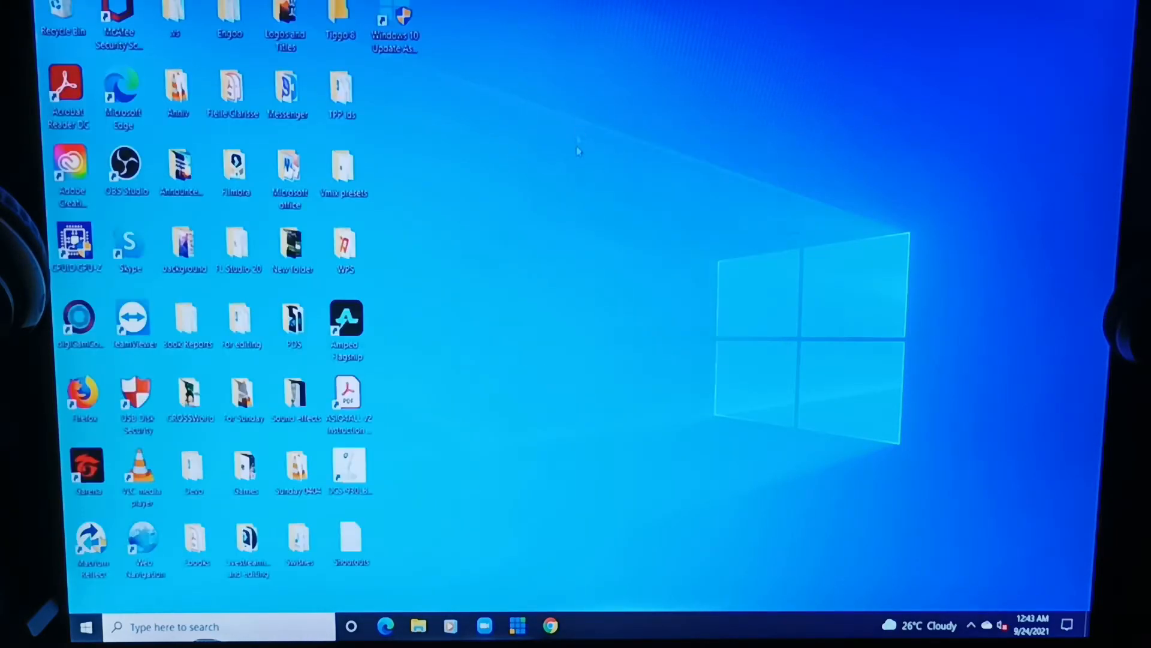
mouse_move(652, 177)
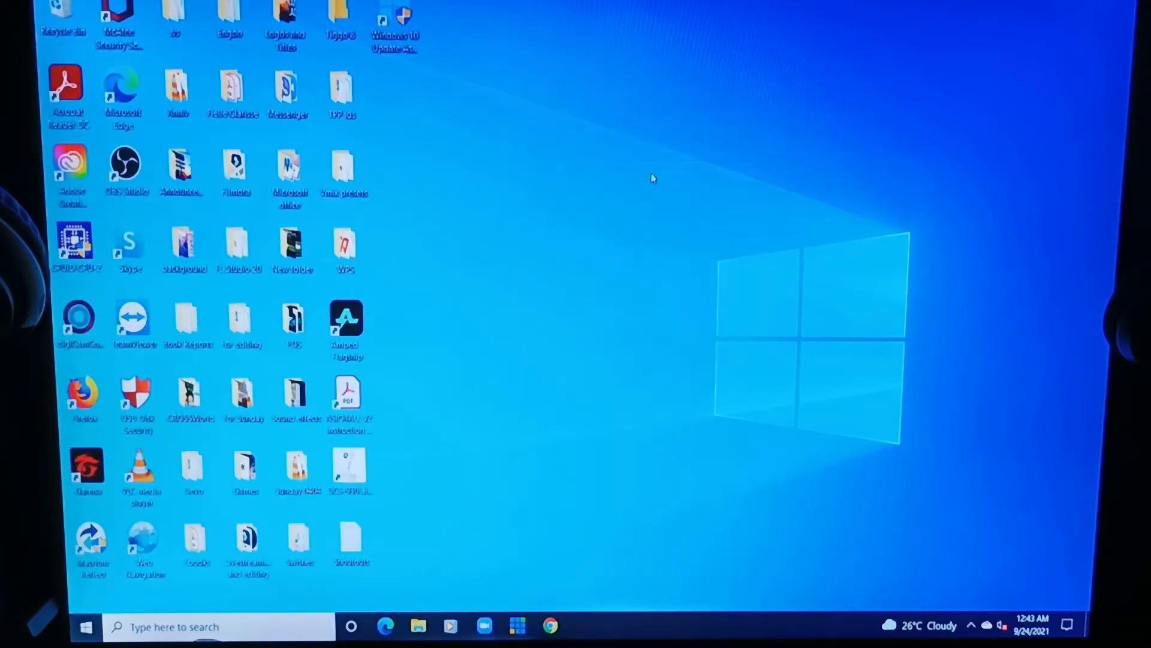
right_click(653, 177)
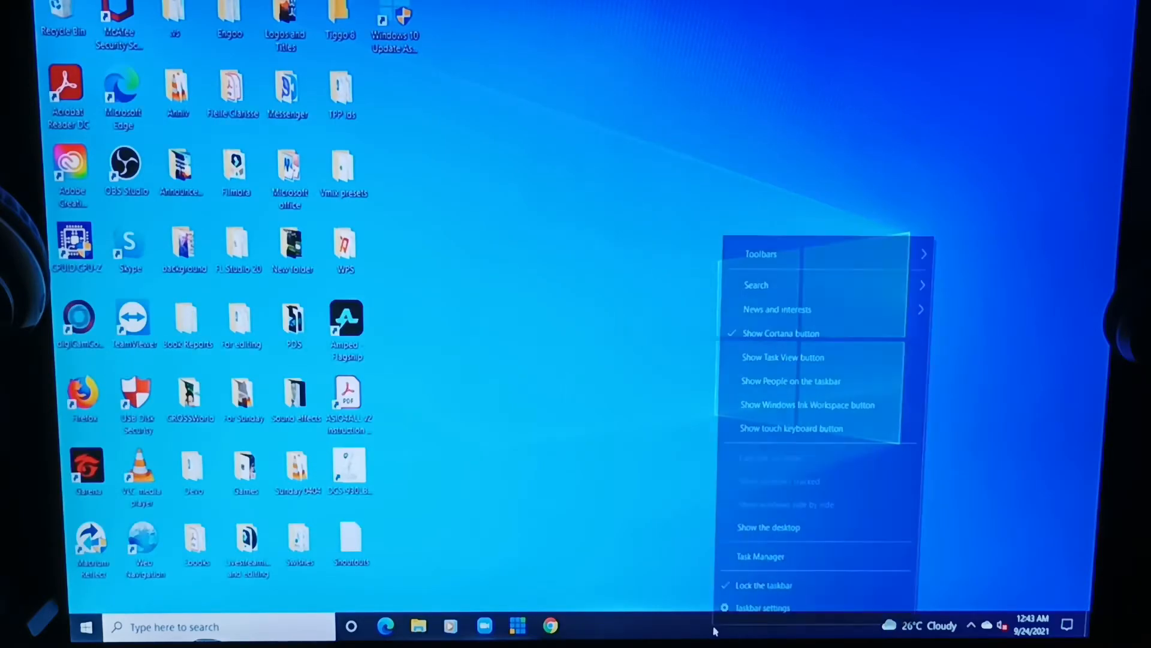
Launch Task Manager maximized and view Memory performance showing 2.4 of 5.9 GB used, 6.0 GB DDR3.
left_click(706, 463)
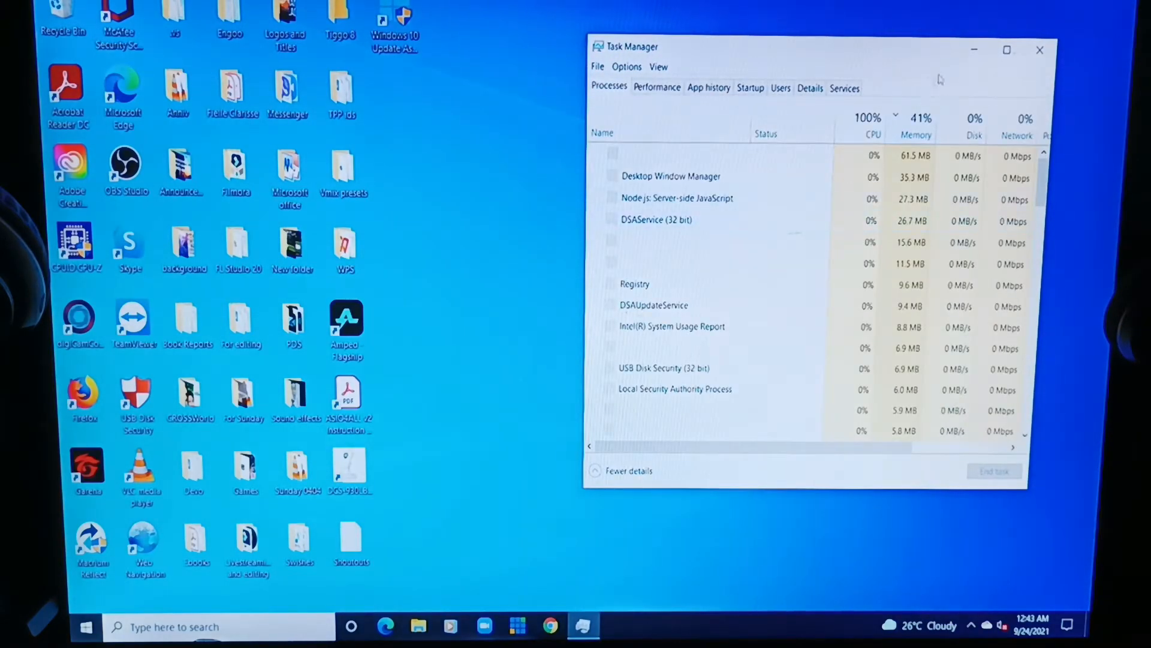
left_click(1007, 50)
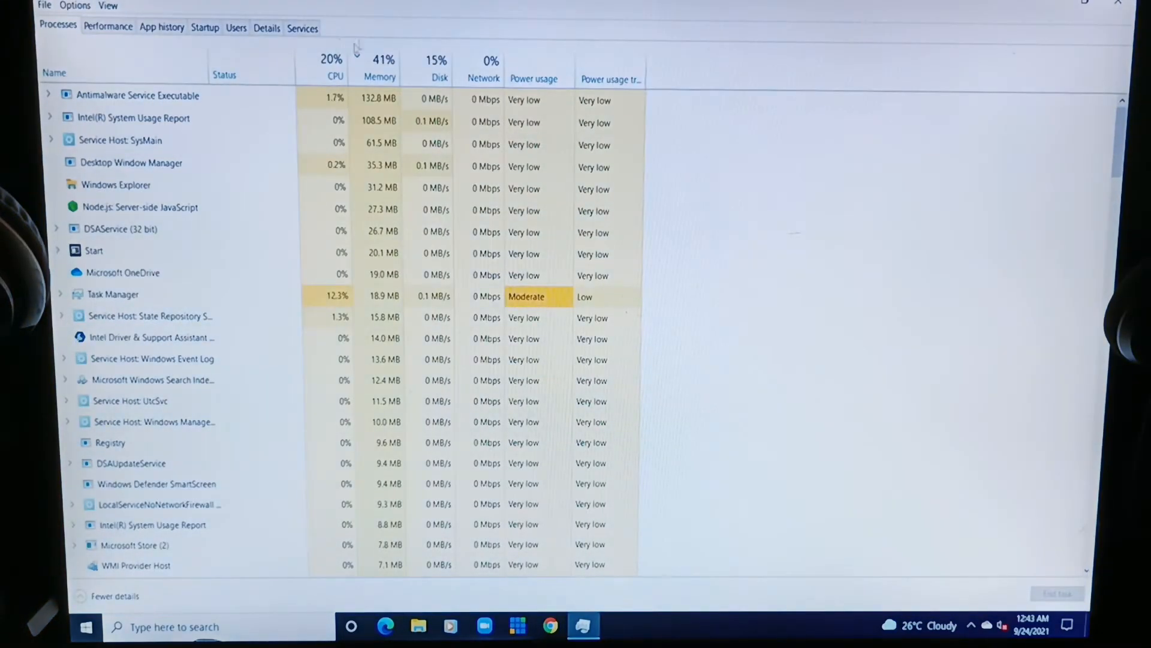
left_click(108, 27)
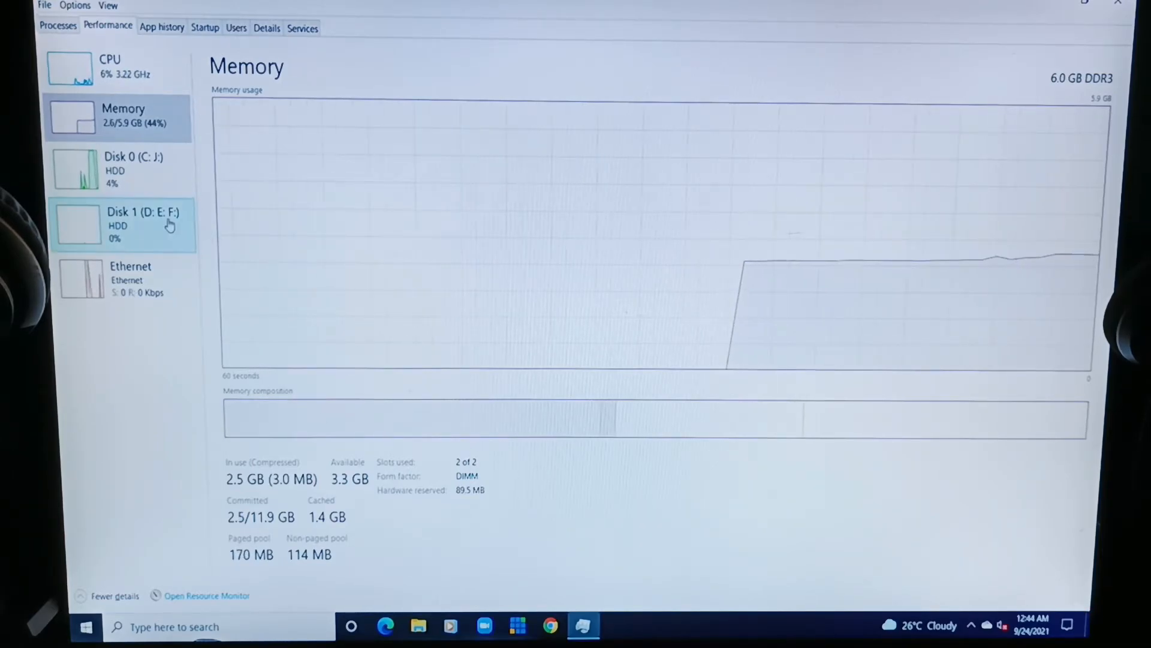
left_click(57, 24)
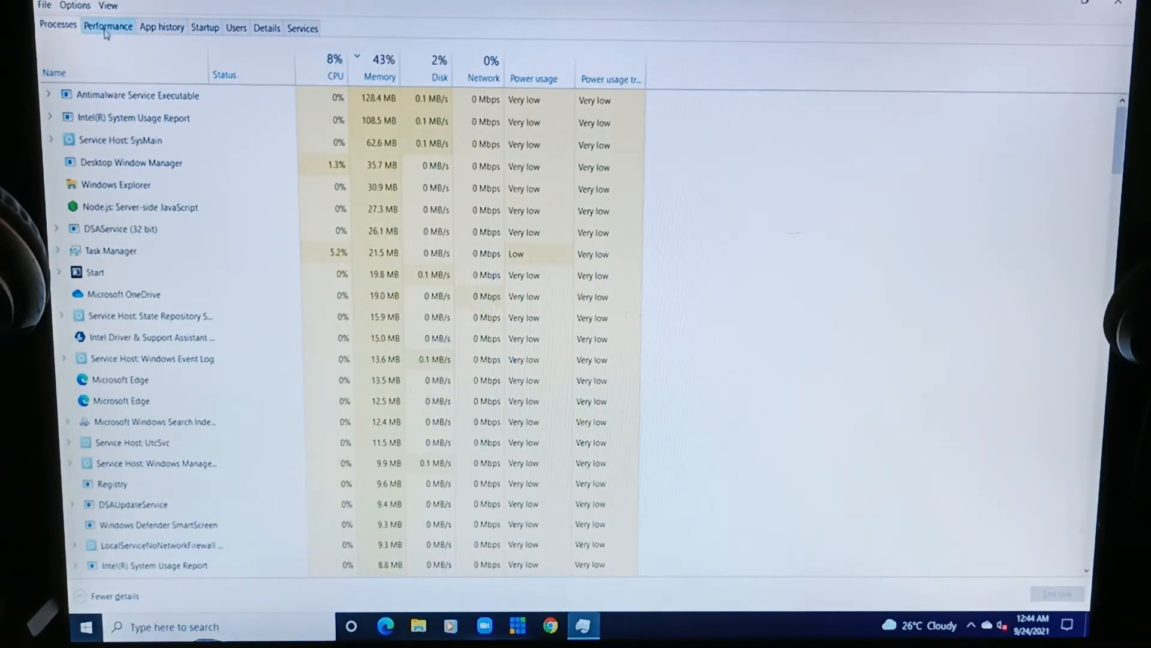
left_click(108, 25)
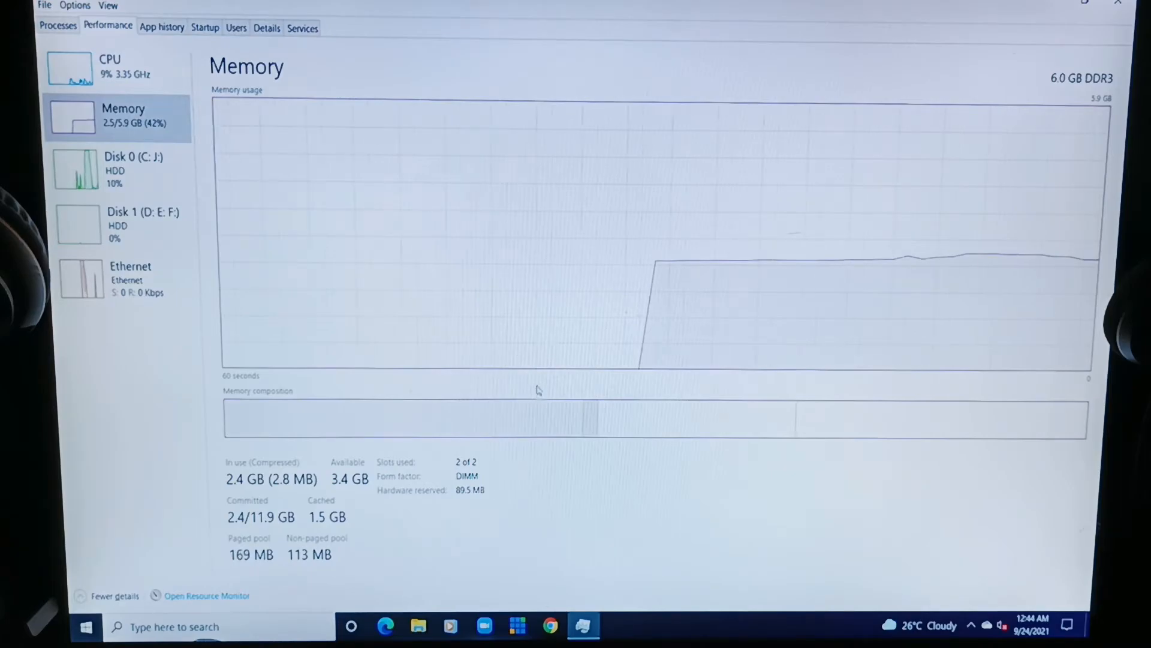
mouse_move(528, 382)
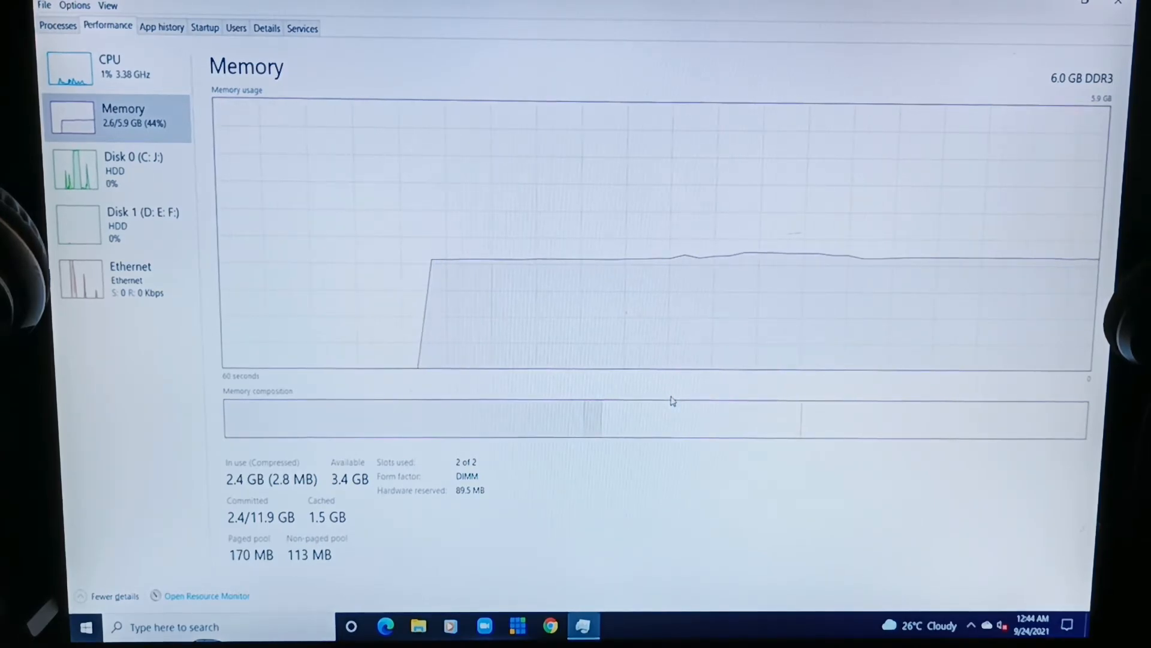
mouse_move(679, 426)
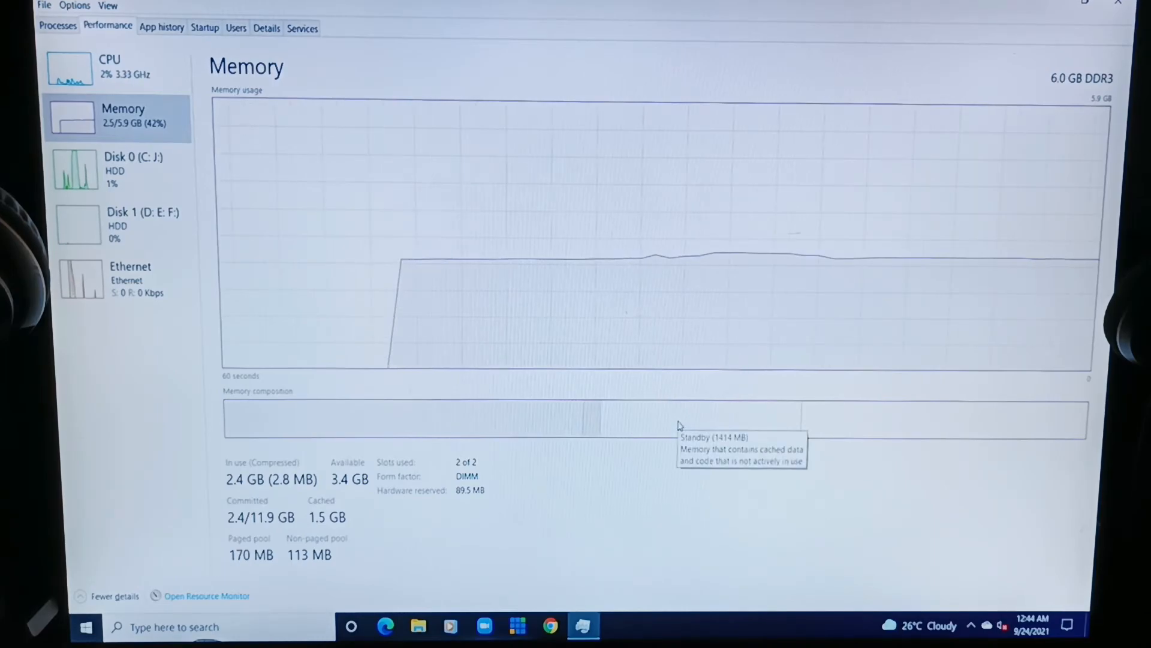
mouse_move(738, 500)
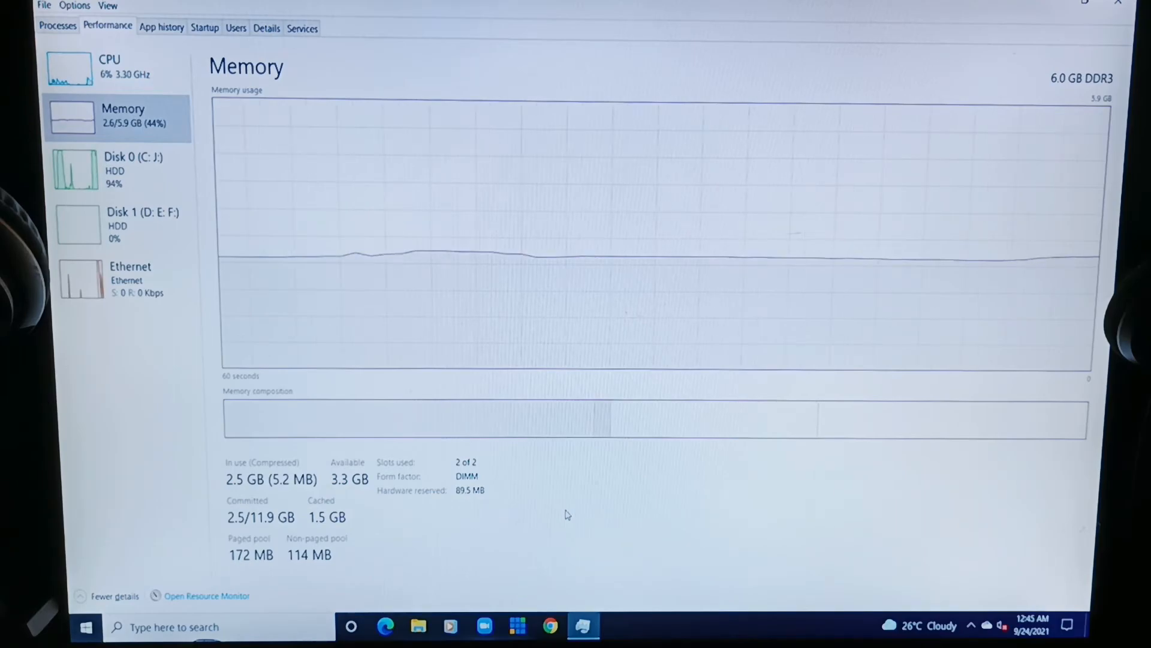
mouse_move(538, 522)
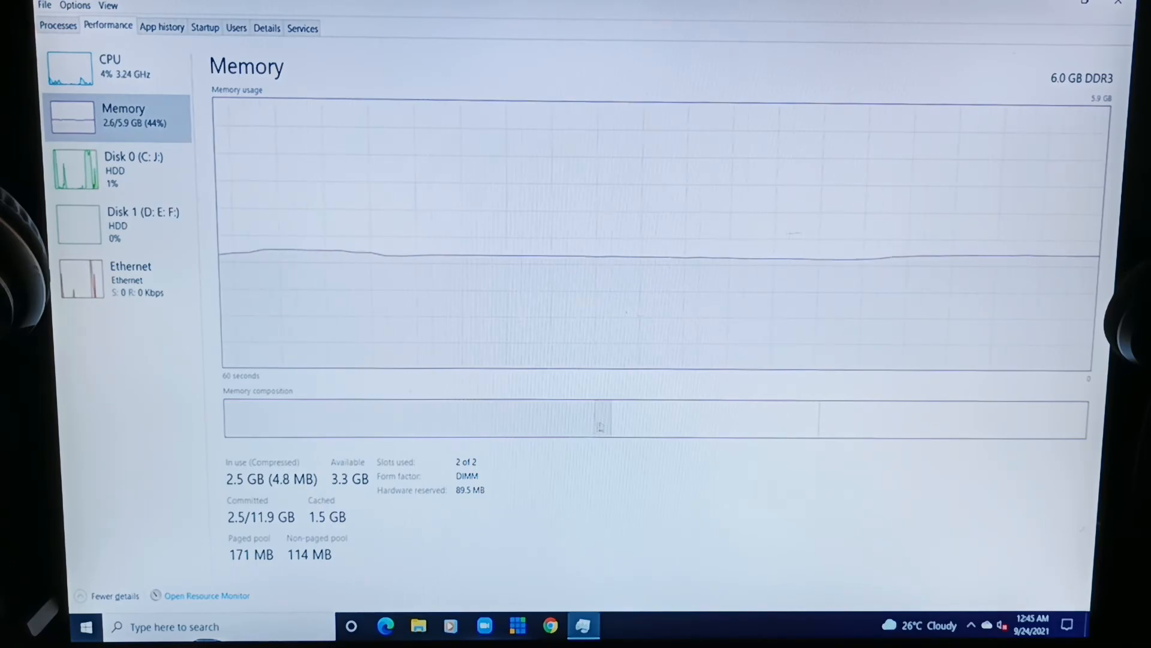
mouse_move(821, 418)
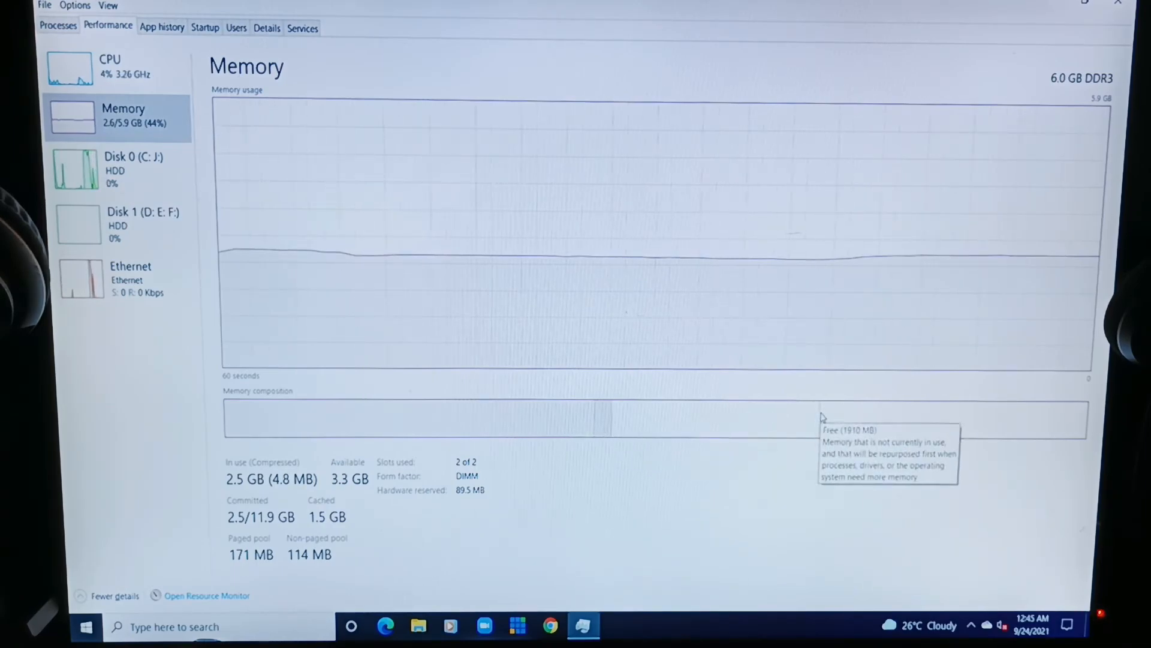
mouse_move(770, 486)
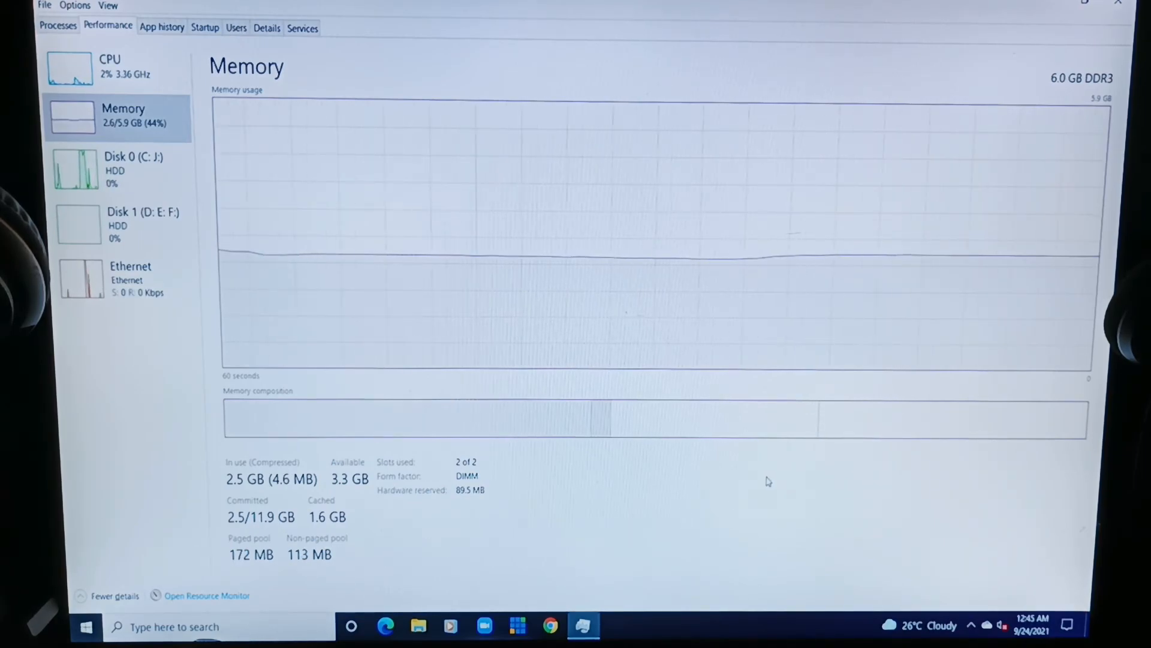
mouse_move(756, 488)
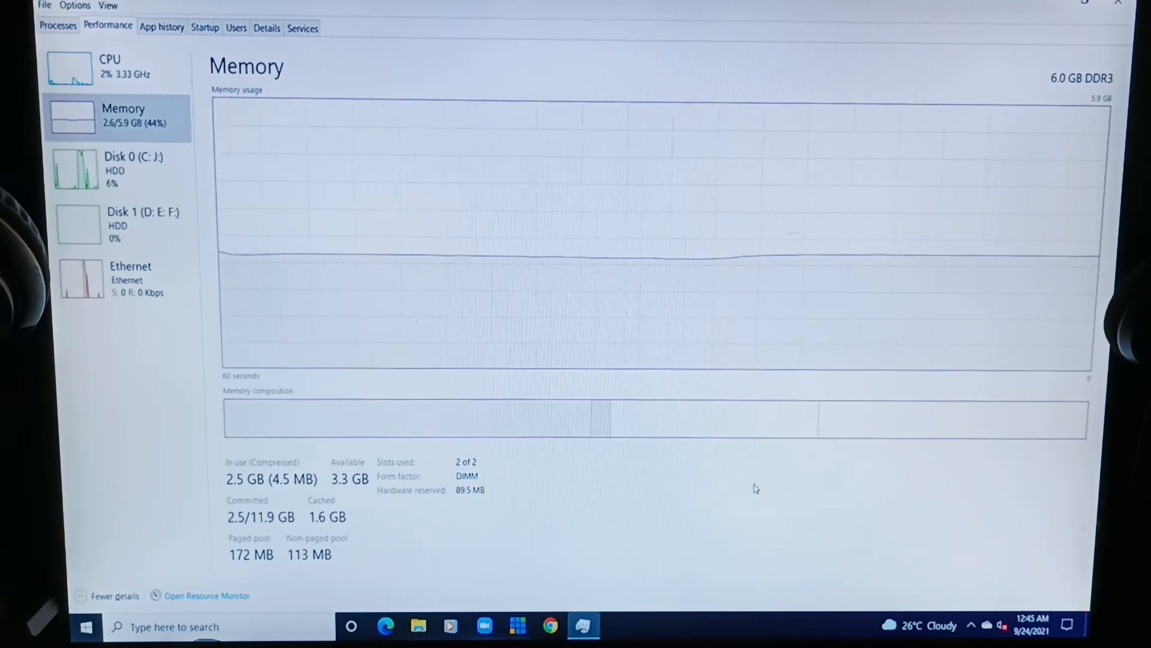
mouse_move(754, 483)
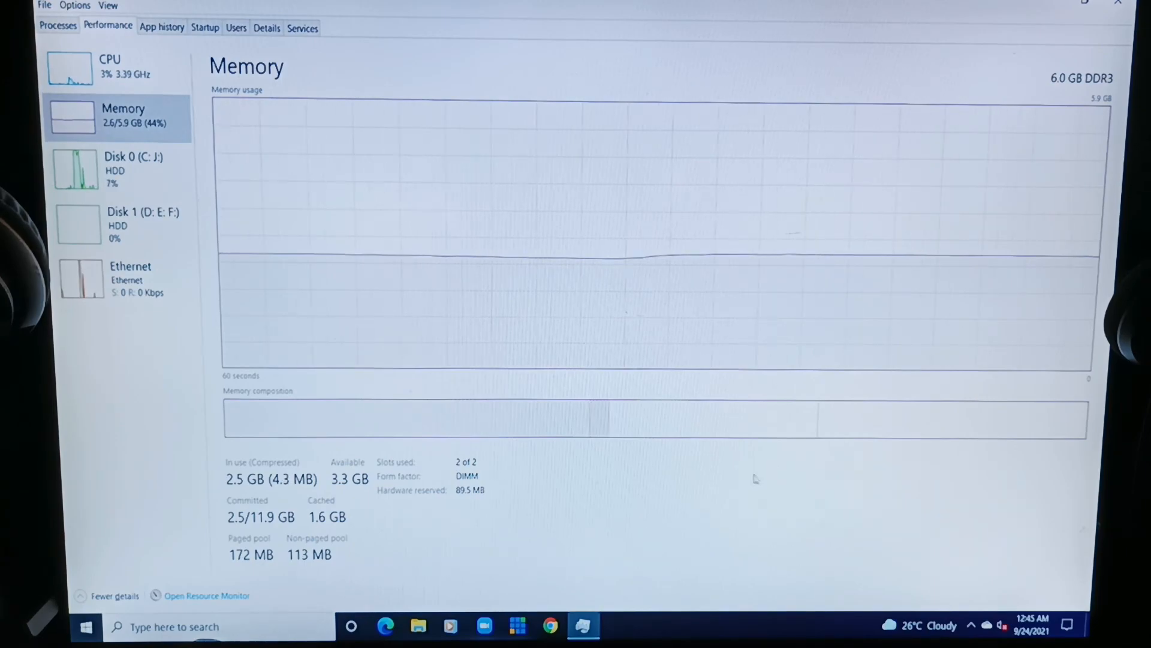
mouse_move(743, 481)
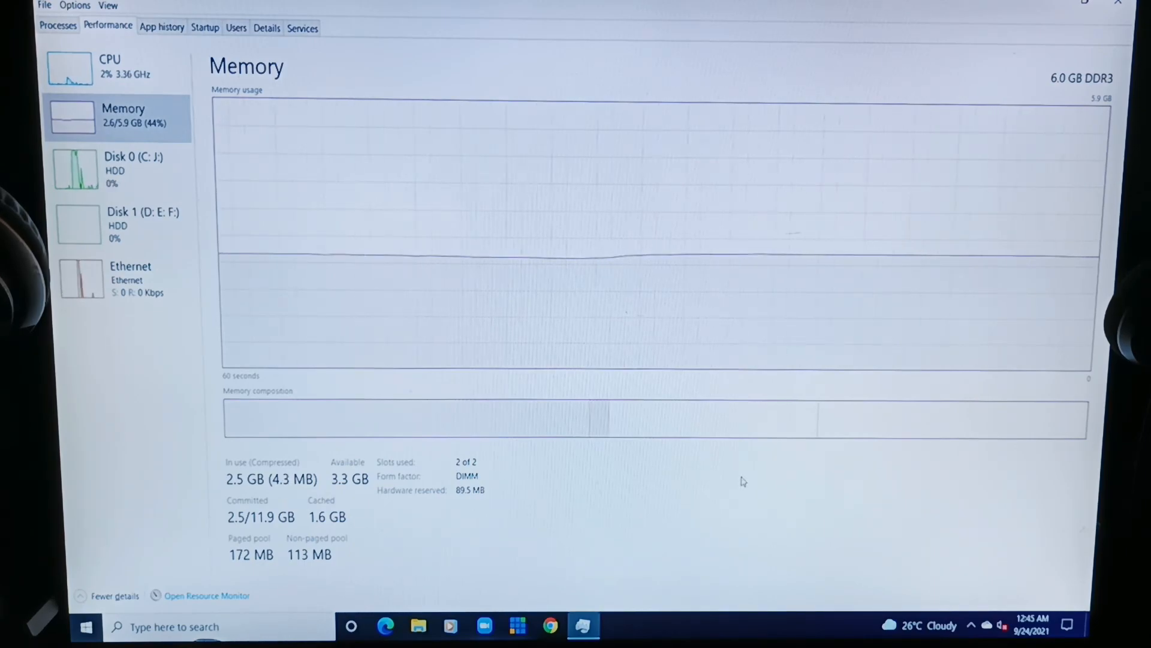